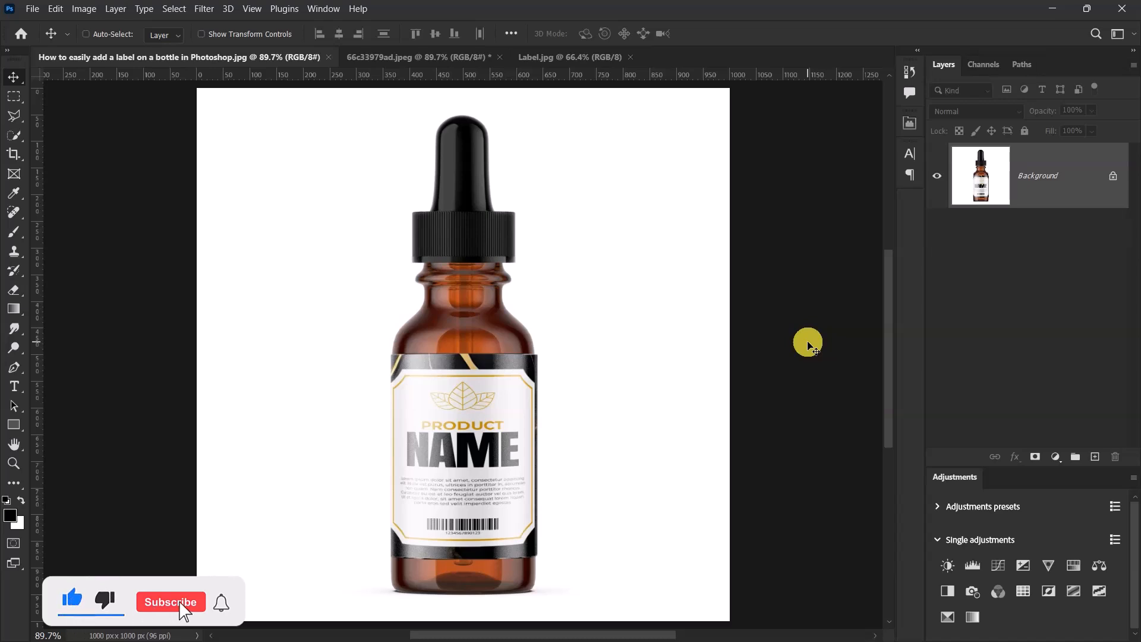
# Review the finished example and Label design tabs, then return to the blank bottle mockup.
pyautogui.click(169, 602)
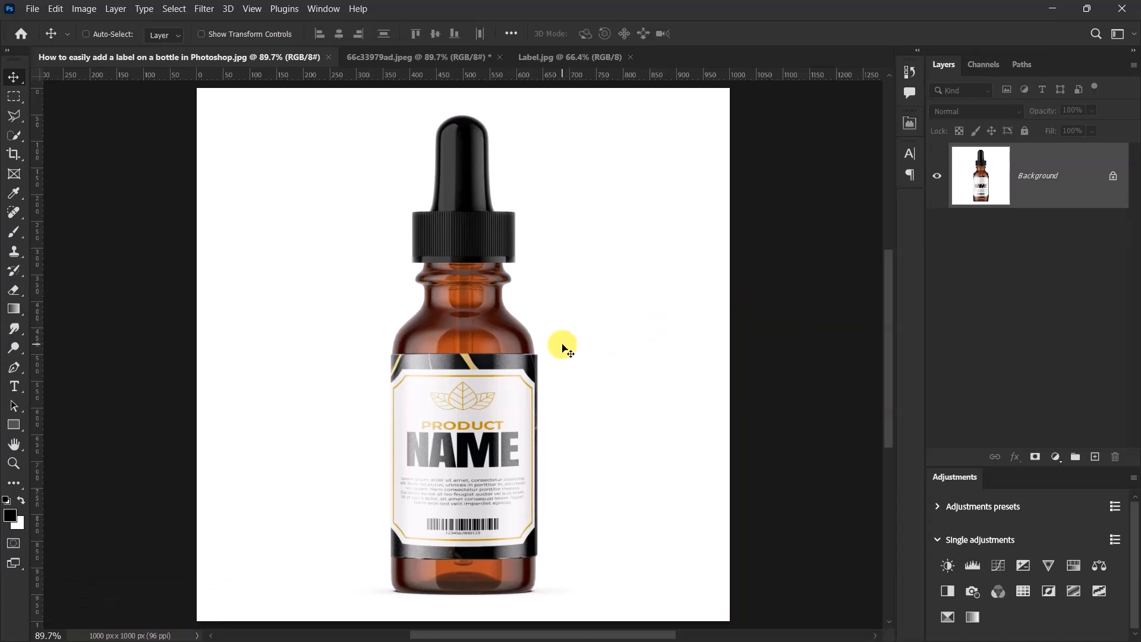
pyautogui.moveTo(440, 84)
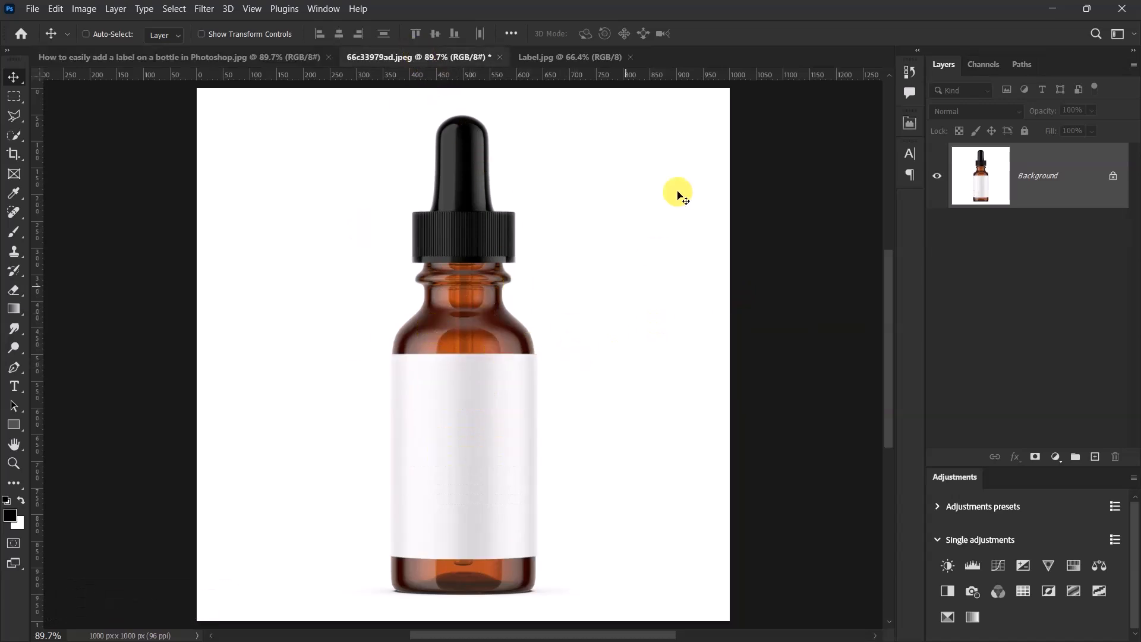
pyautogui.click(570, 57)
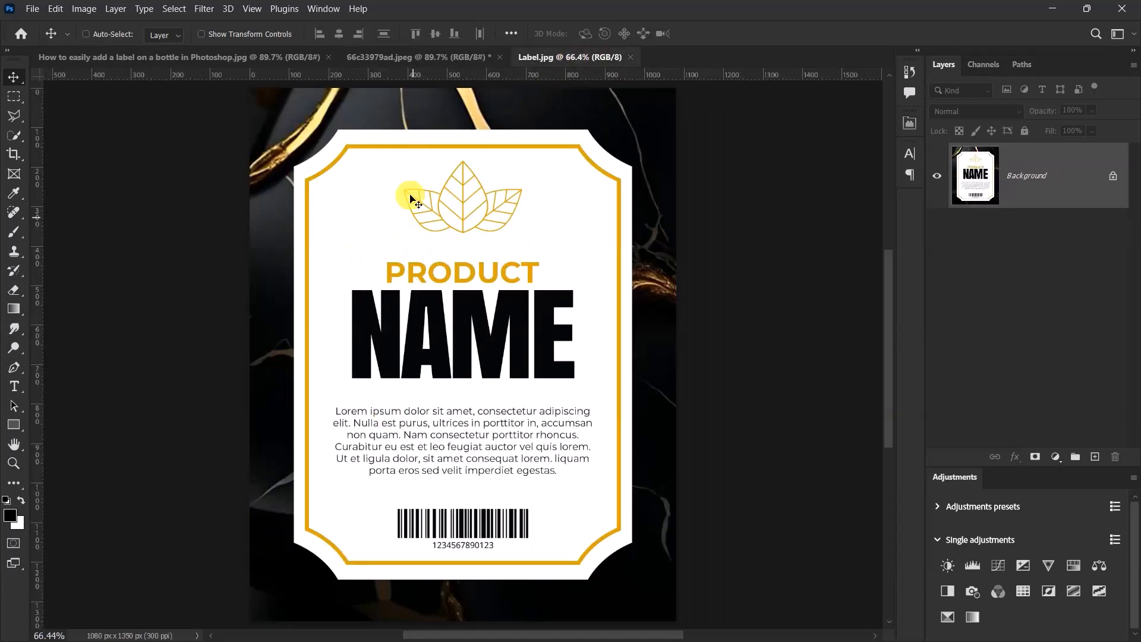
pyautogui.click(418, 57)
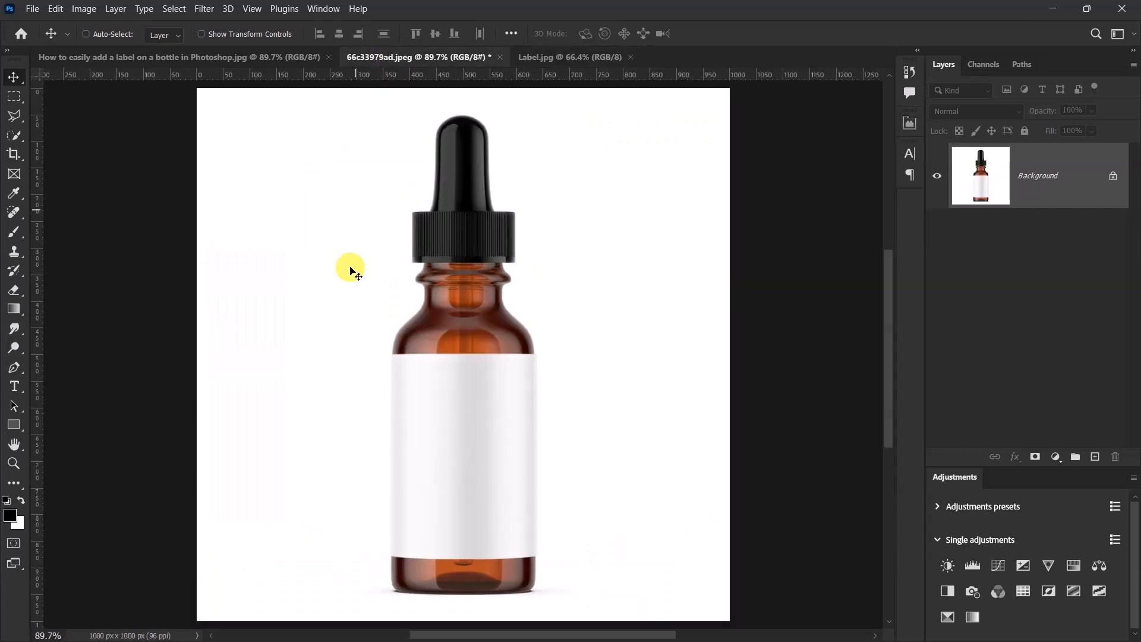
# Quick-select the bottle's blank white label band and copy it to a new layer with Ctrl+J.
pyautogui.click(13, 117)
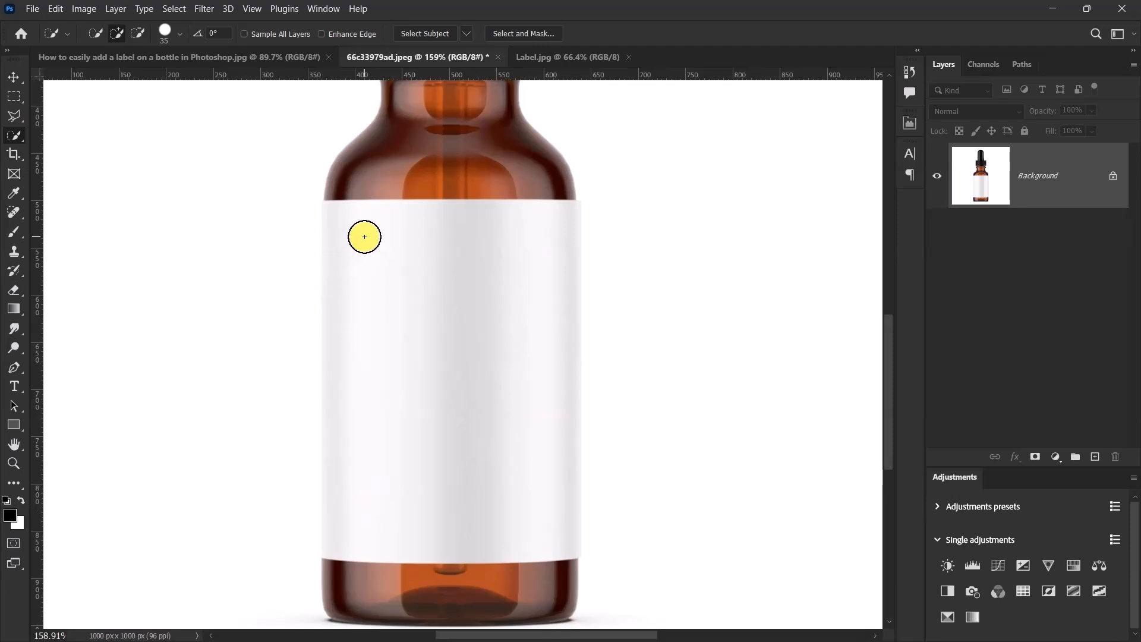
pyautogui.moveTo(356, 230)
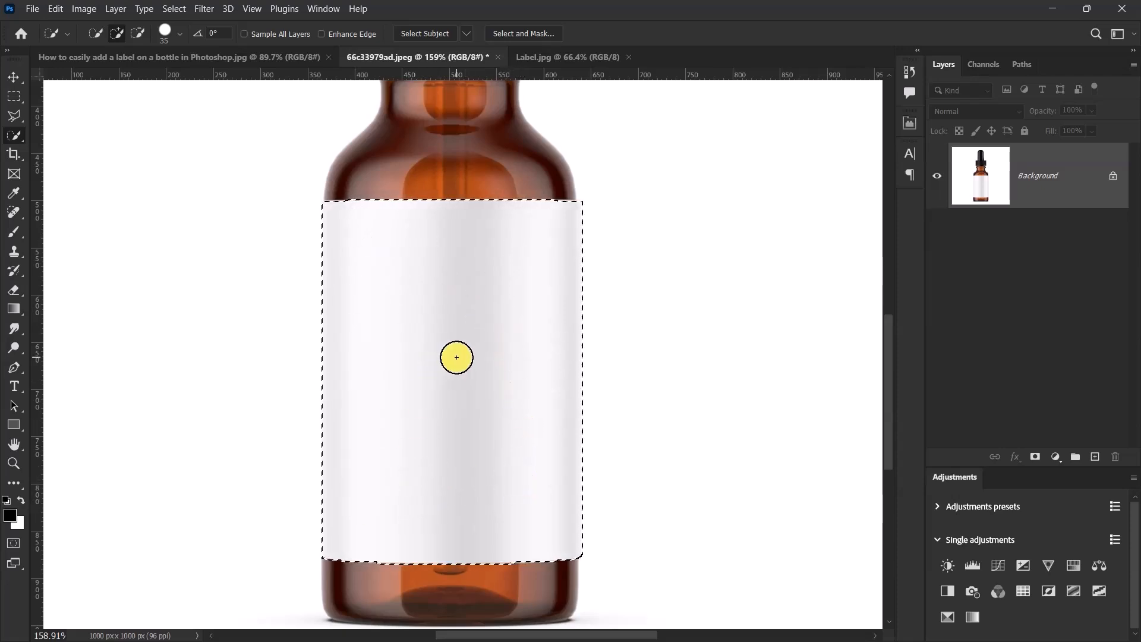
pyautogui.press('ctrl+j')
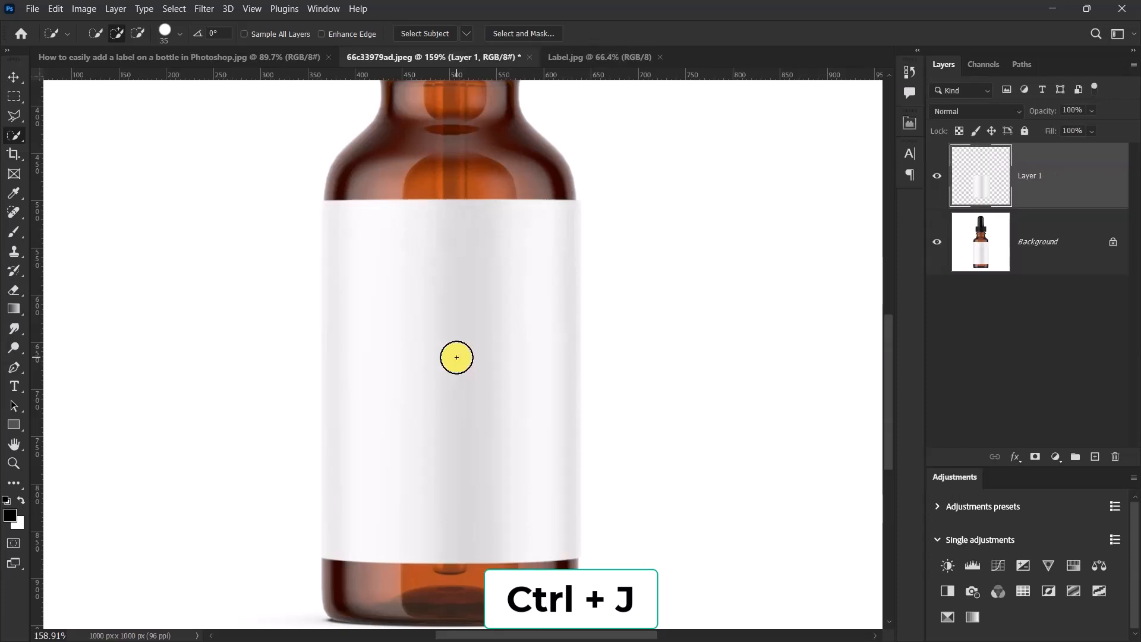
pyautogui.click(13, 77)
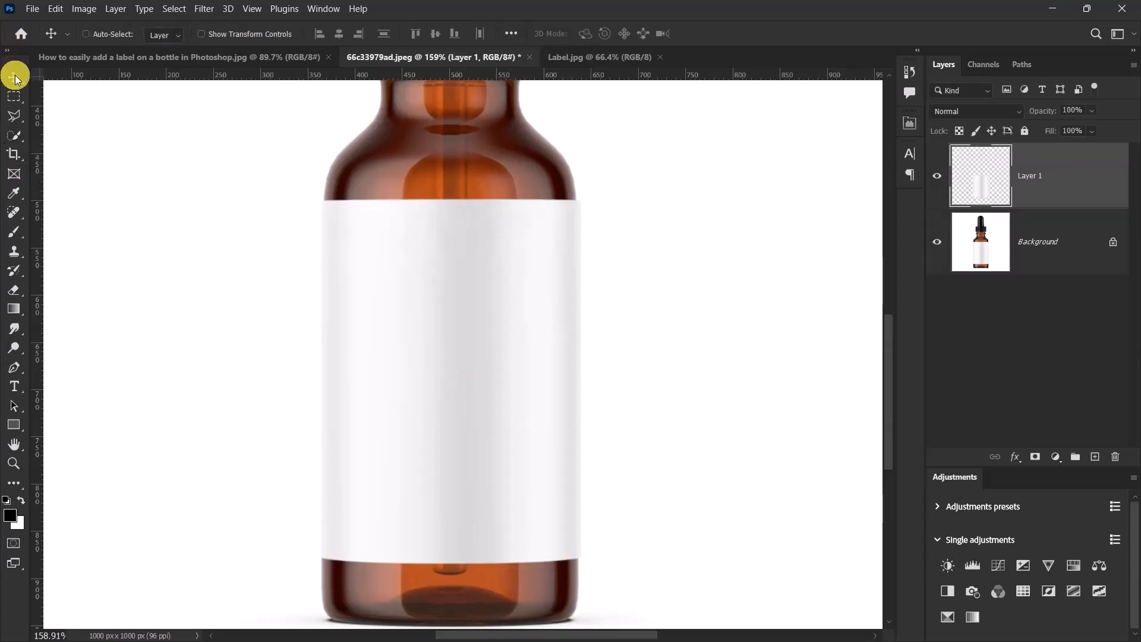
pyautogui.moveTo(574, 84)
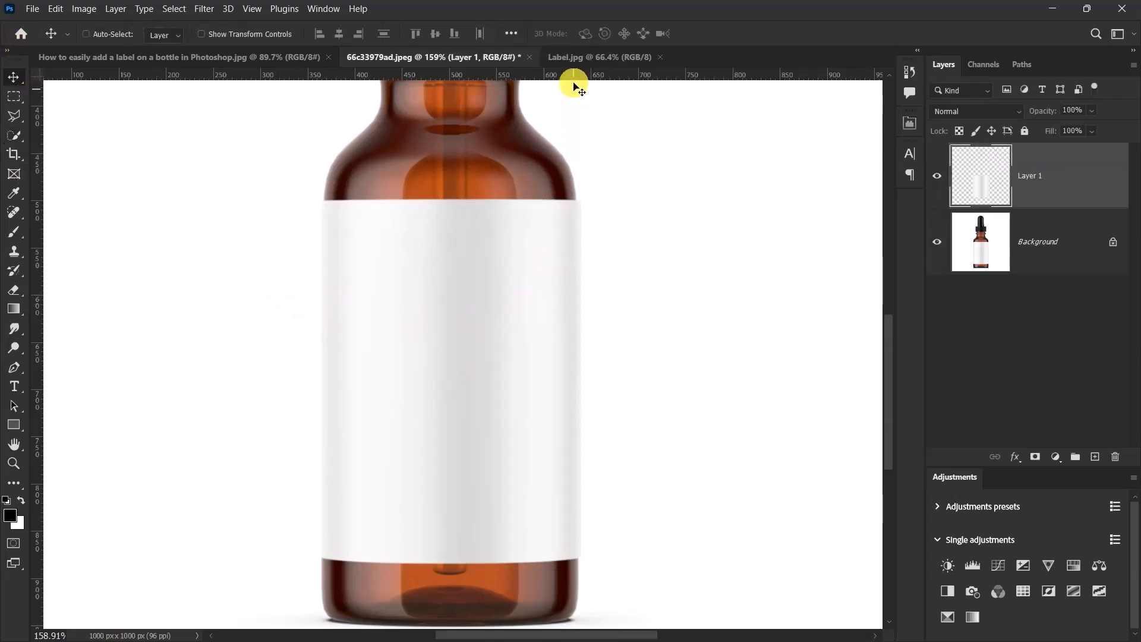
# Copy the entire Label.jpg design and paste it into the bottle mockup.
pyautogui.click(599, 57)
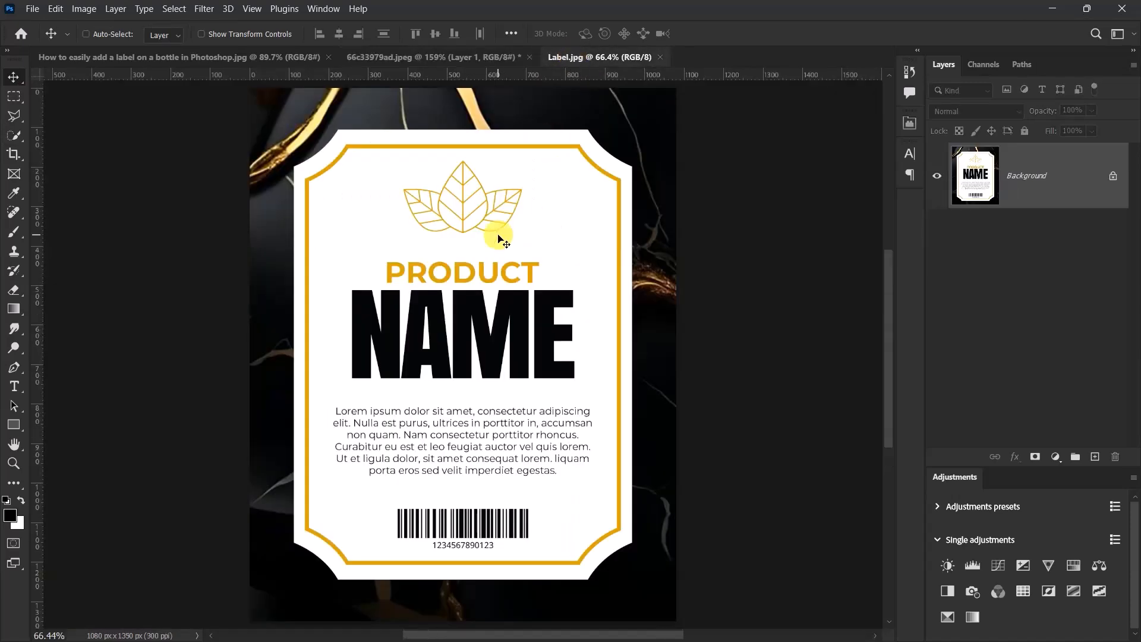
pyautogui.press('ctrl+a')
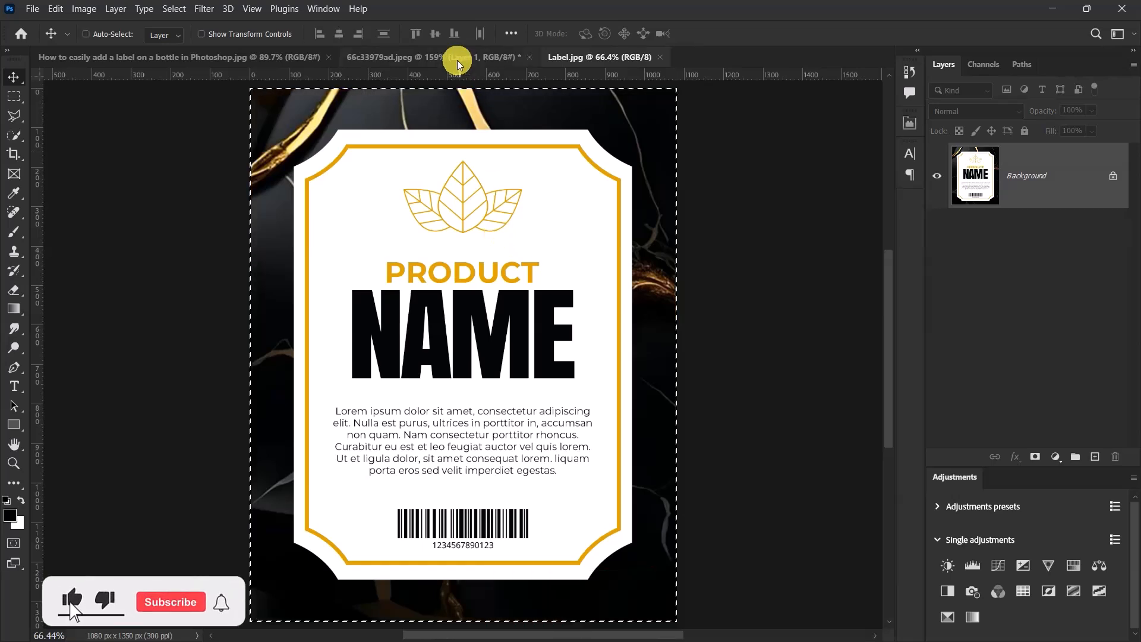
pyautogui.click(433, 57)
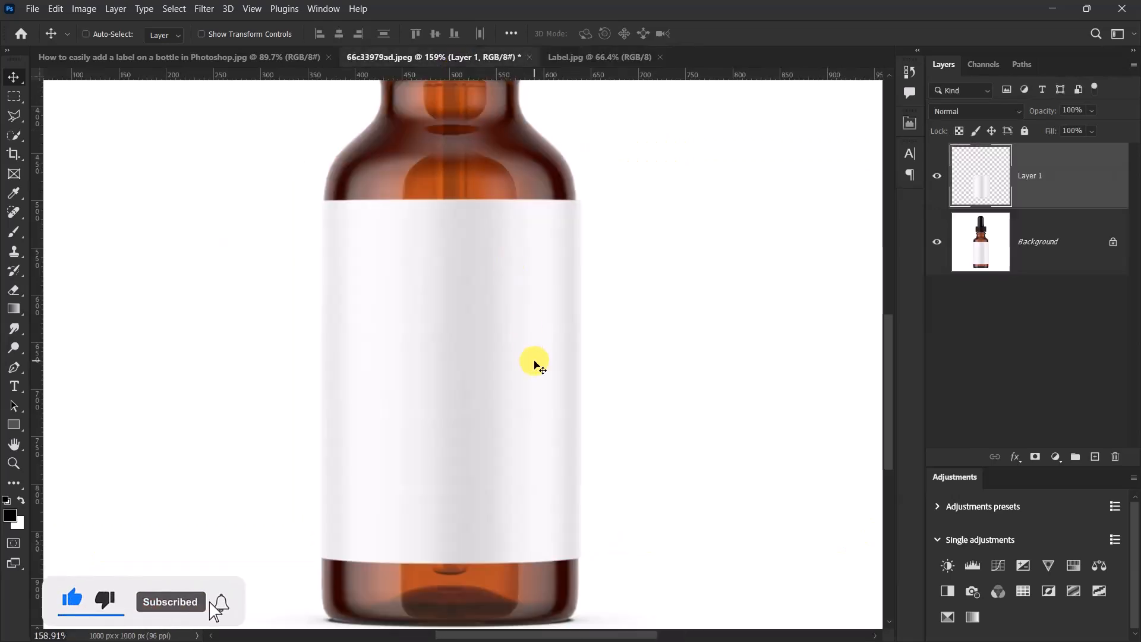
pyautogui.press('ctrl+v')
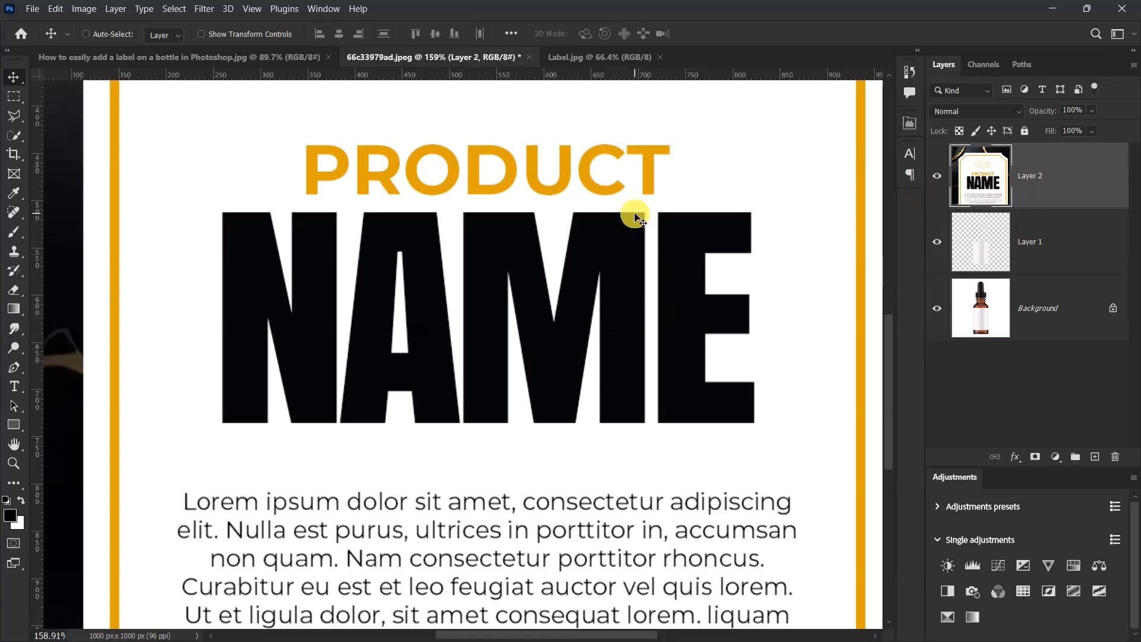
pyautogui.moveTo(589, 192)
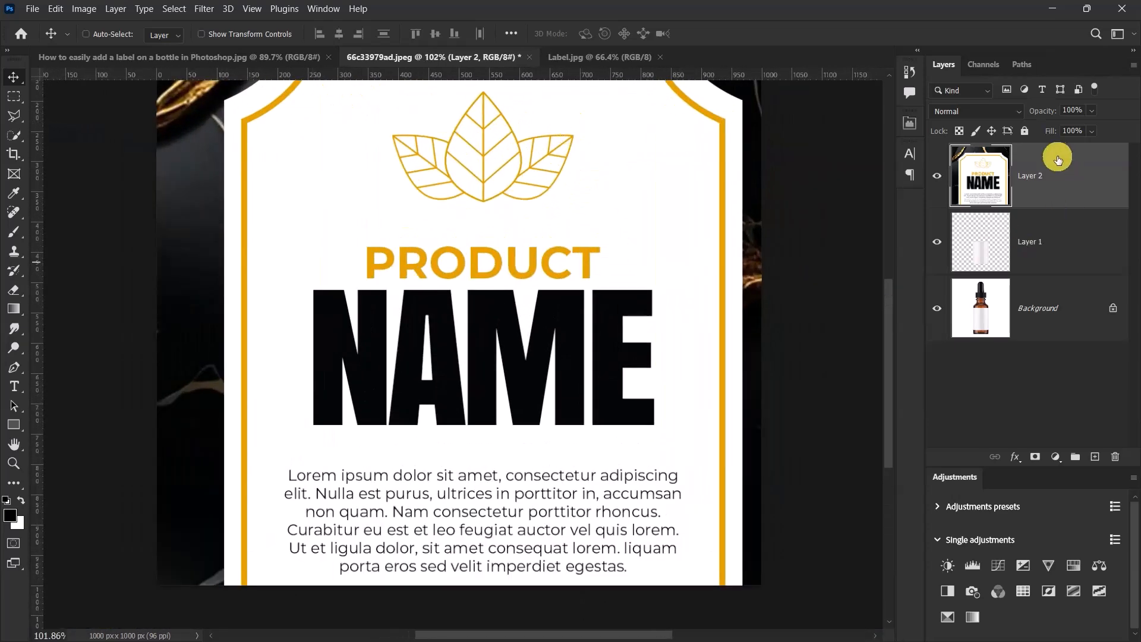
# Convert Layer 2 to a smart object and scale it up over the label band.
pyautogui.rightClick(1030, 175)
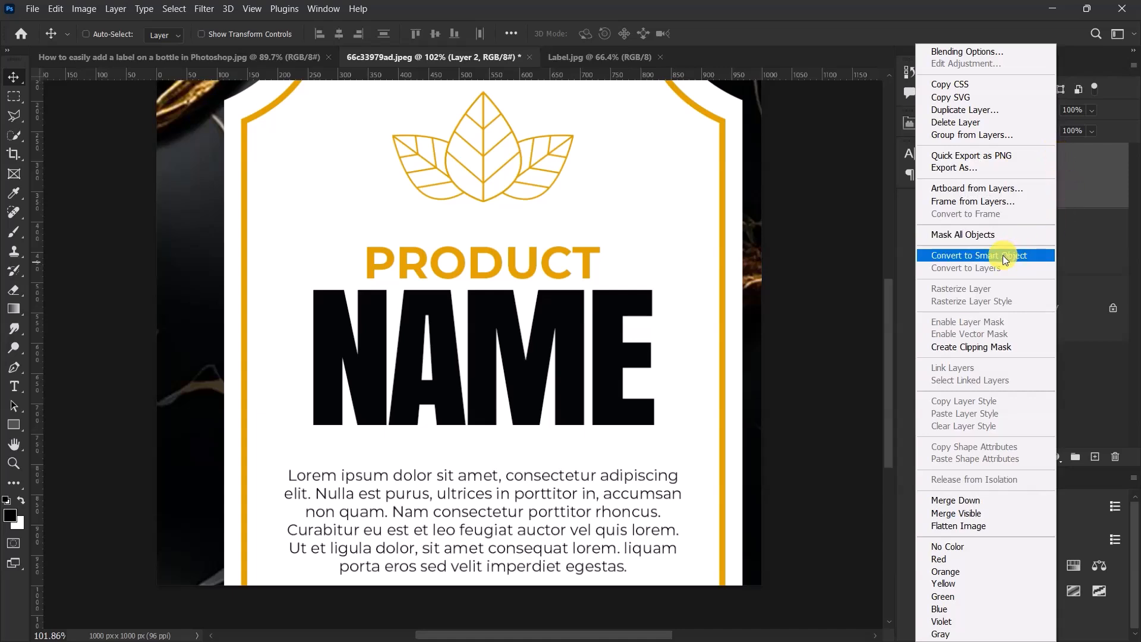
pyautogui.click(978, 256)
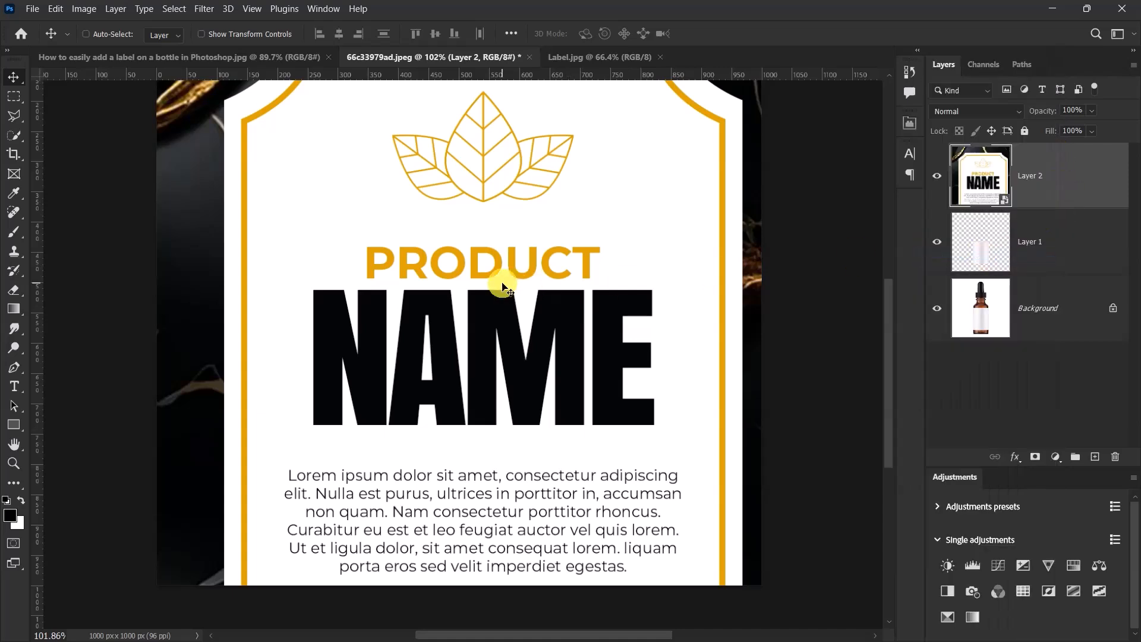
pyautogui.press('ctrl+t')
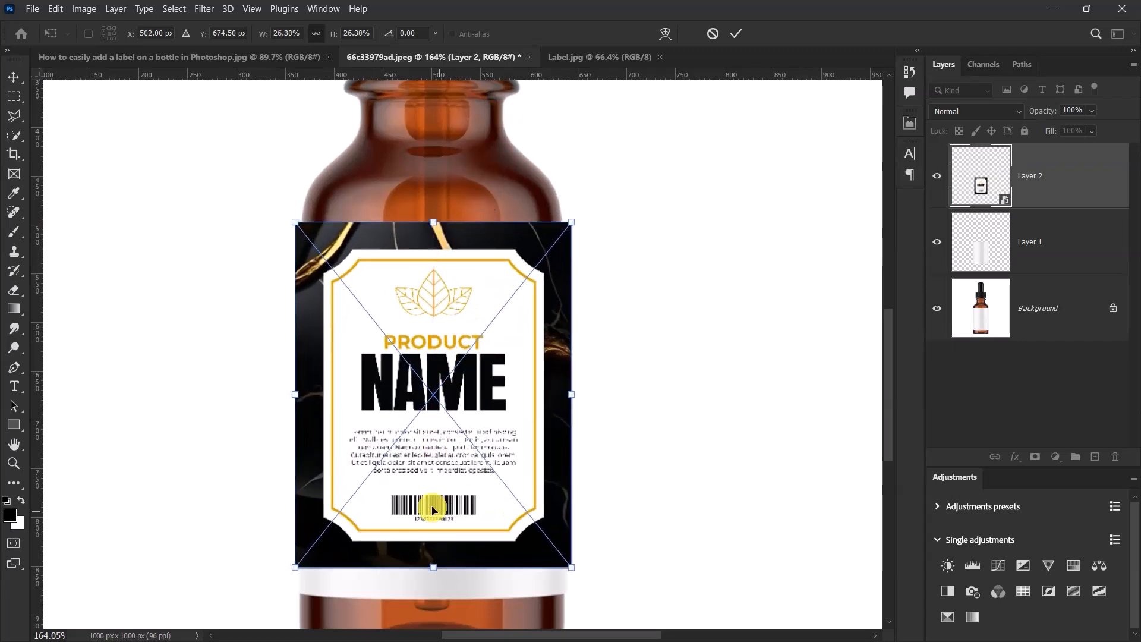
pyautogui.moveTo(433, 566); pyautogui.dragTo(431, 599)
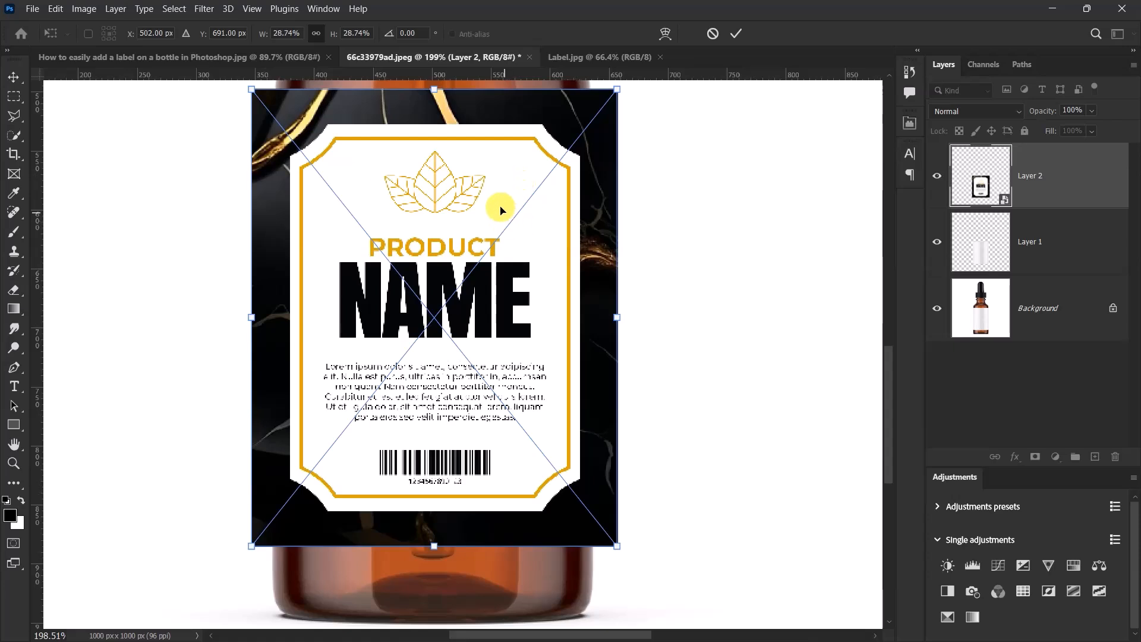
# Apply a Cylinder warp to the label, tuning the bend and bottom edge to fit the bottle.
pyautogui.rightClick(500, 209)
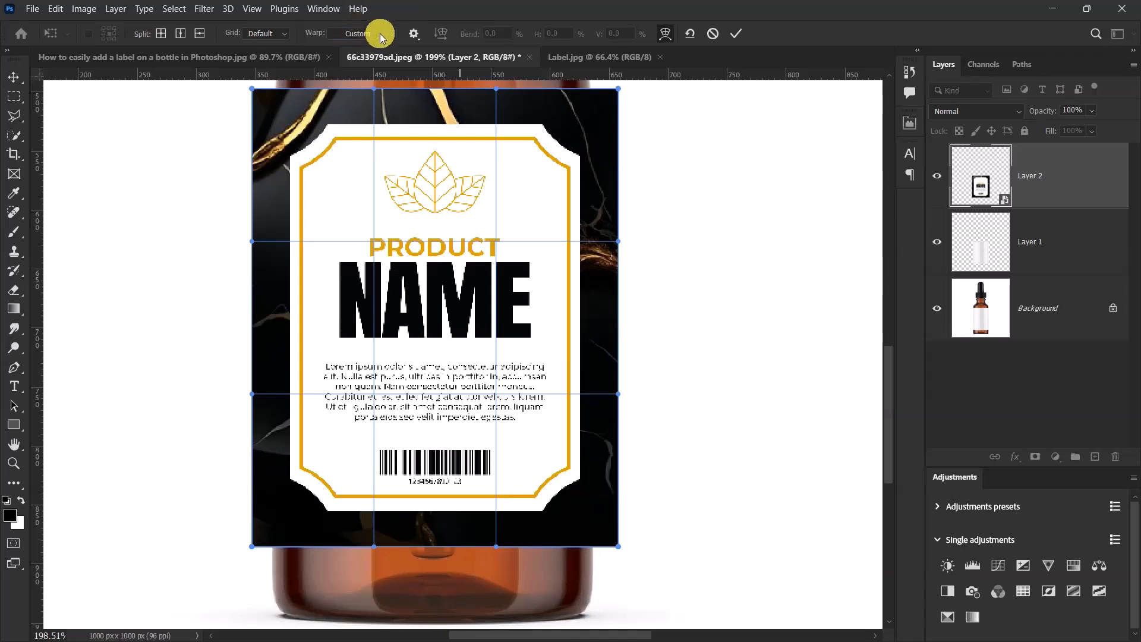
pyautogui.click(362, 33)
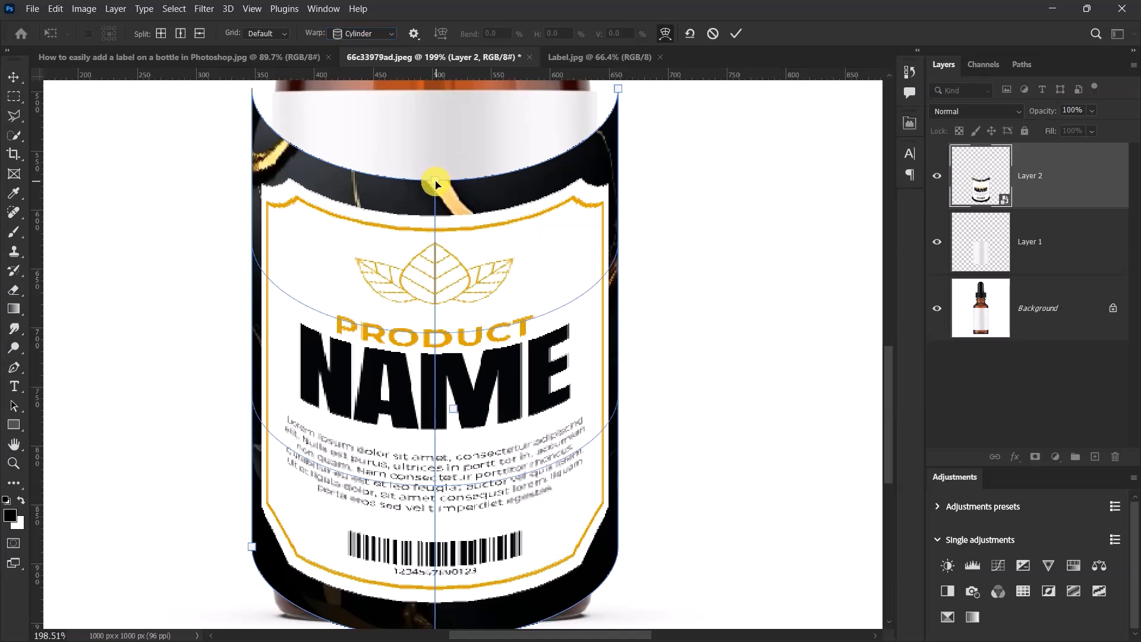
pyautogui.moveTo(434, 179); pyautogui.dragTo(427, 93)
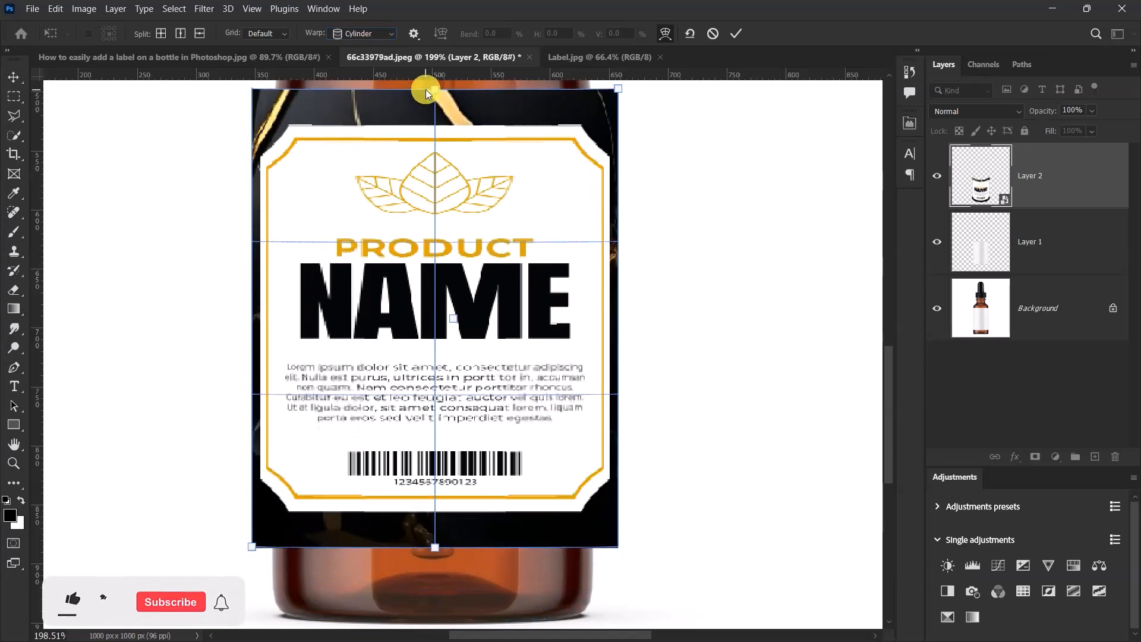
pyautogui.moveTo(427, 93); pyautogui.dragTo(434, 88)
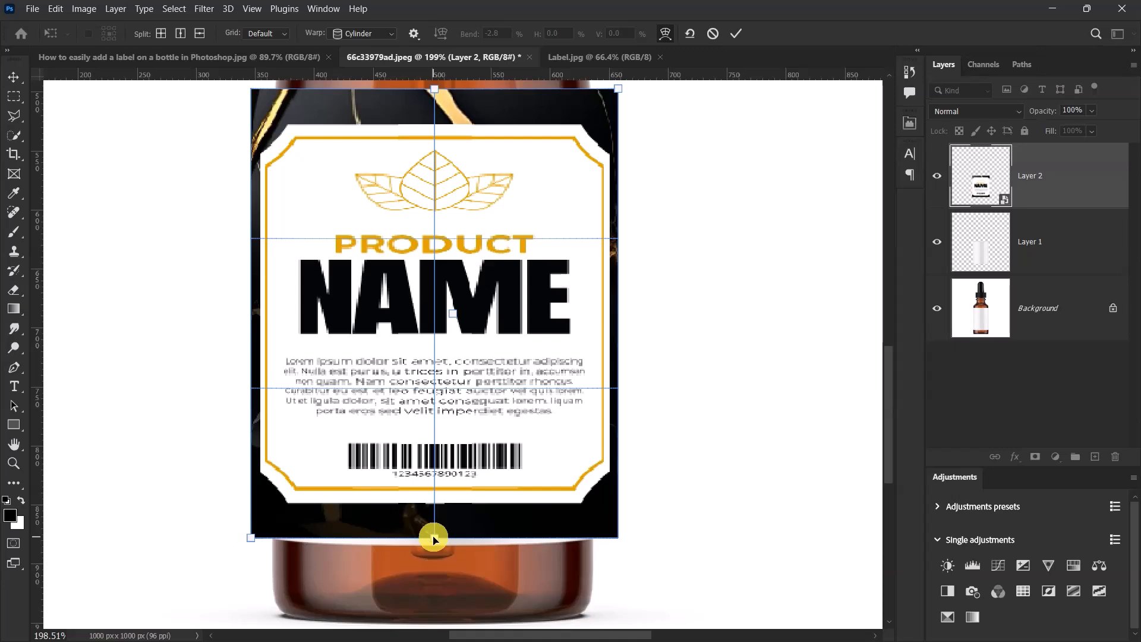
pyautogui.moveTo(433, 540); pyautogui.dragTo(433, 549)
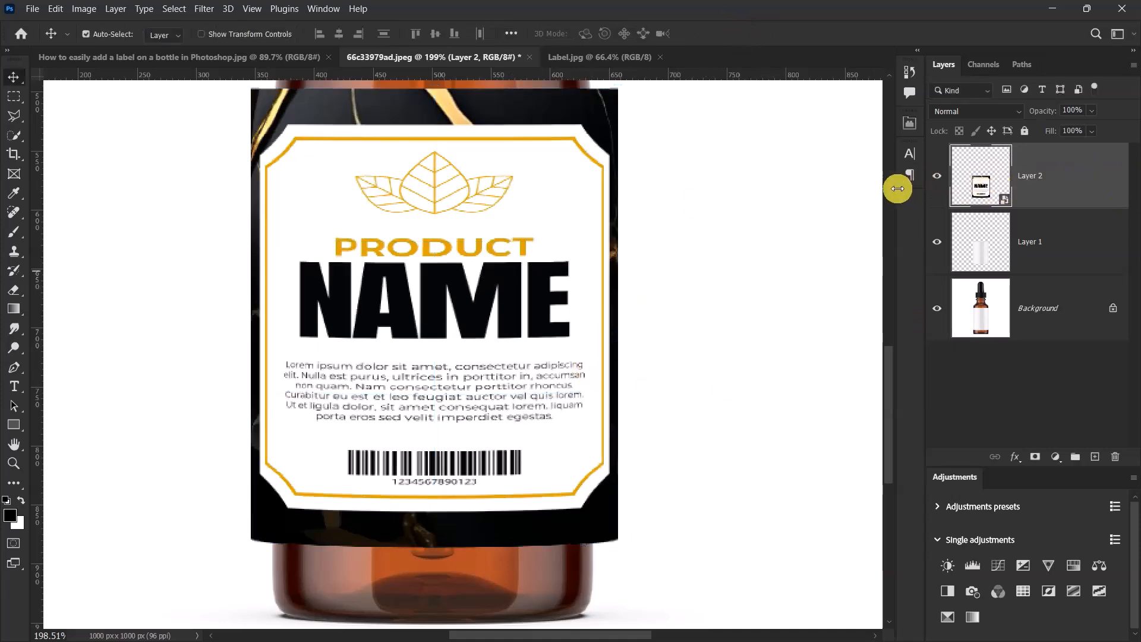
# Set Layer 2 to Multiply and clip it to the Layer 1 label shape.
pyautogui.click(975, 111)
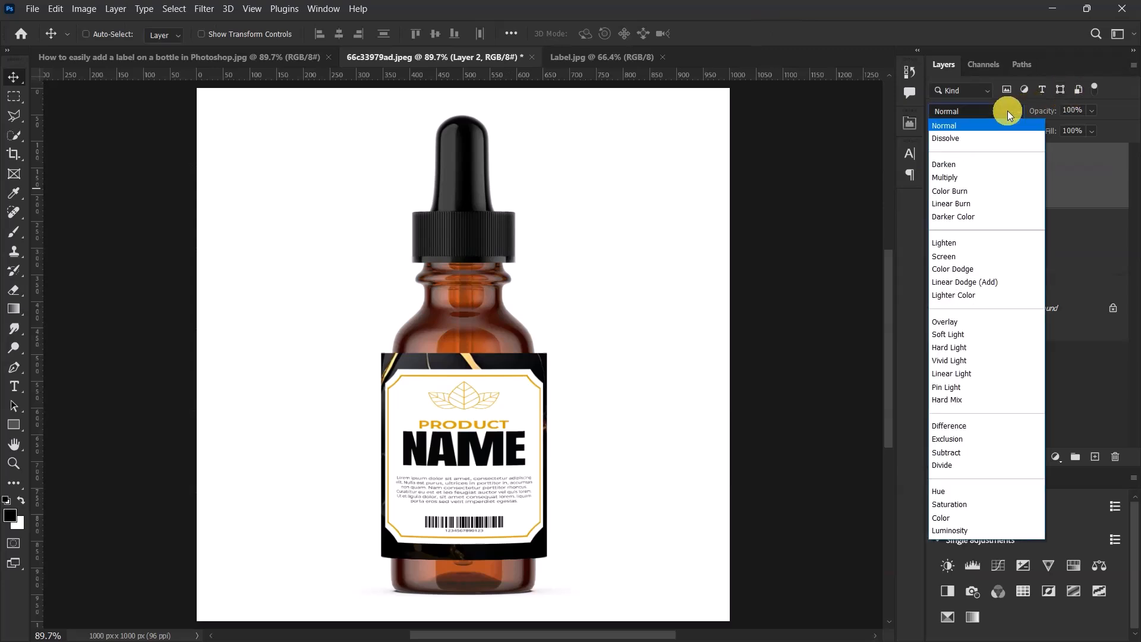
pyautogui.click(943, 177)
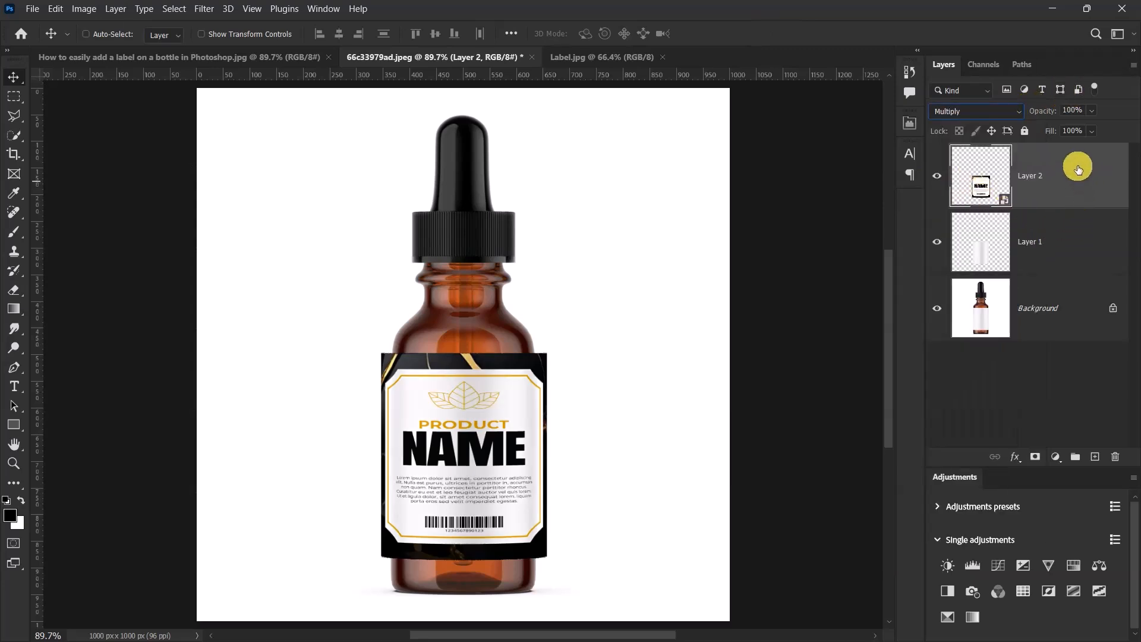
pyautogui.rightClick(1030, 176)
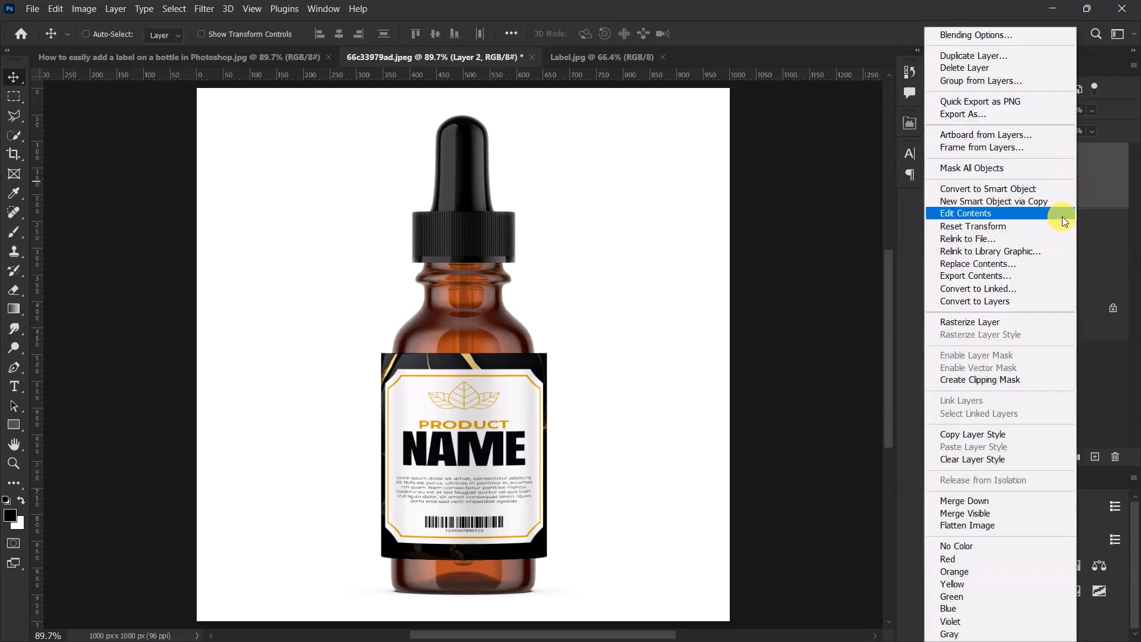
pyautogui.click(966, 214)
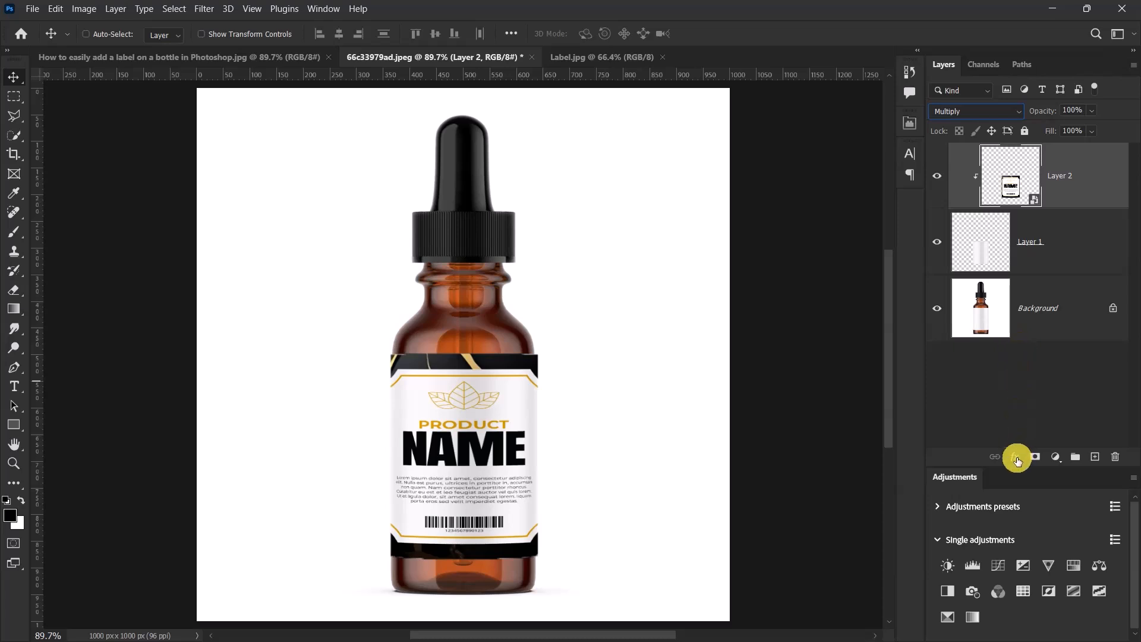
pyautogui.click(1014, 457)
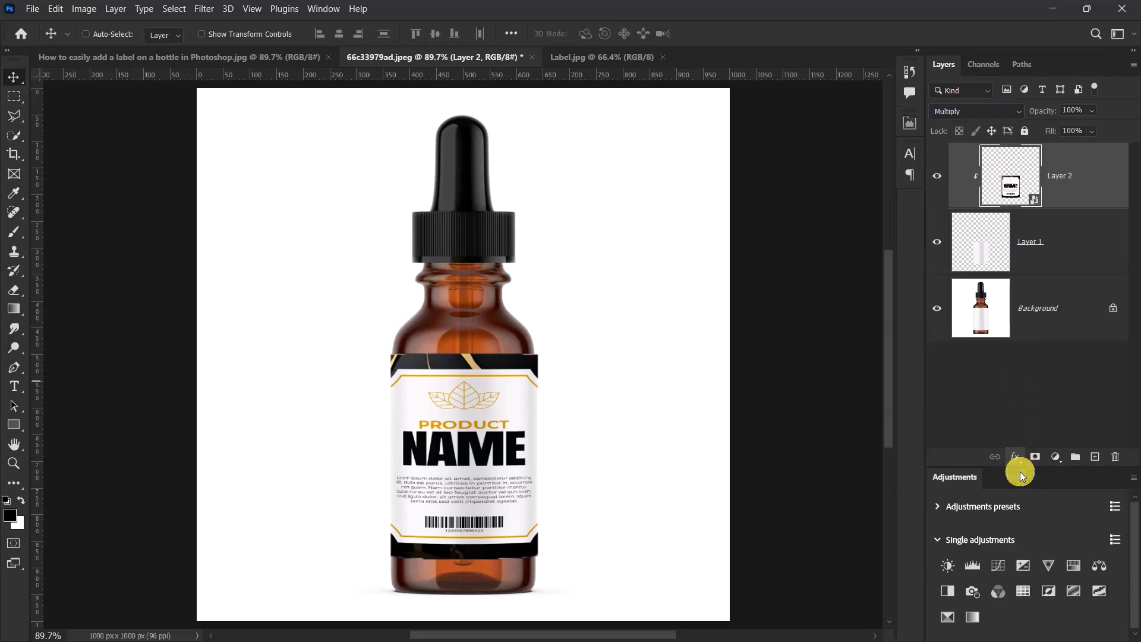
# In Blending Options, split the Underlying Layer white slider around 230 so highlights show through.
pyautogui.click(1013, 456)
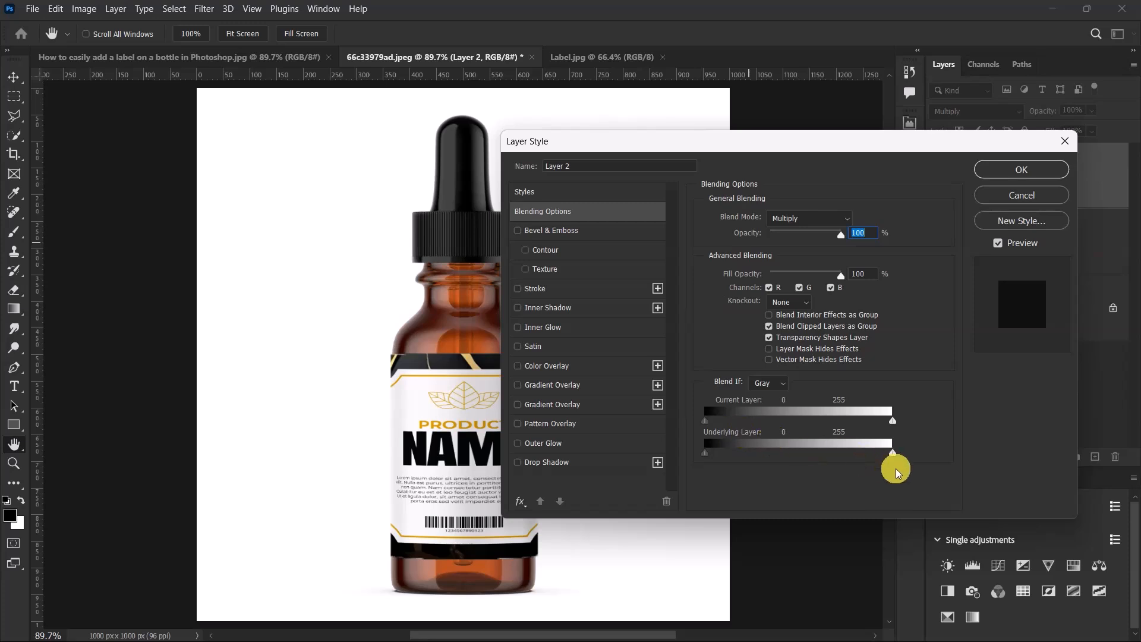
pyautogui.moveTo(892, 452); pyautogui.dragTo(890, 452)
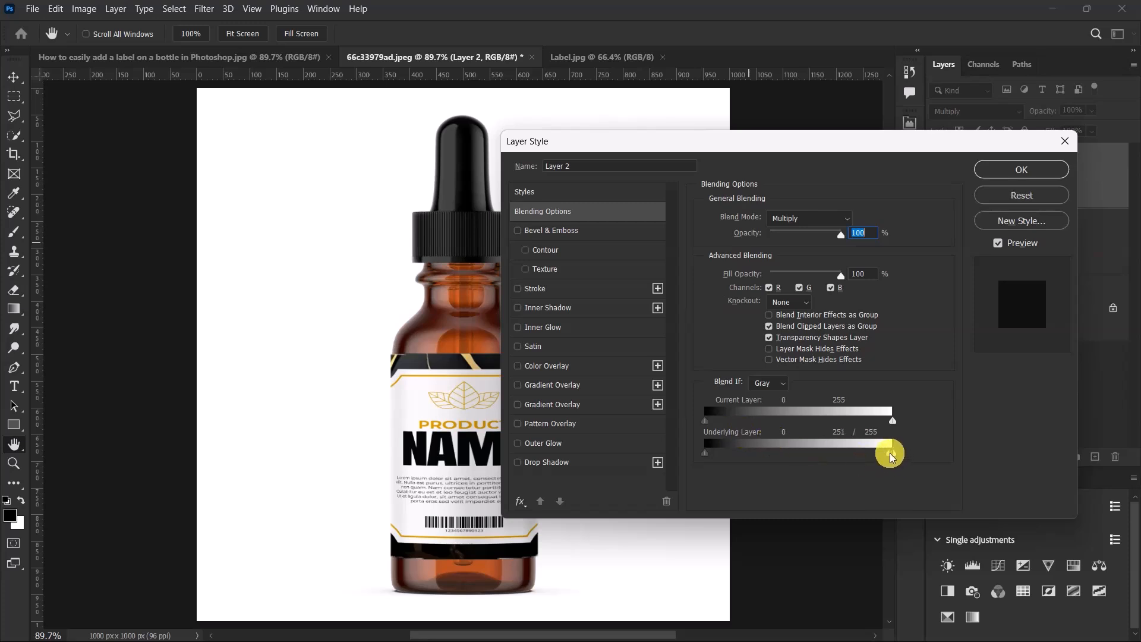
pyautogui.moveTo(891, 457); pyautogui.dragTo(878, 457)
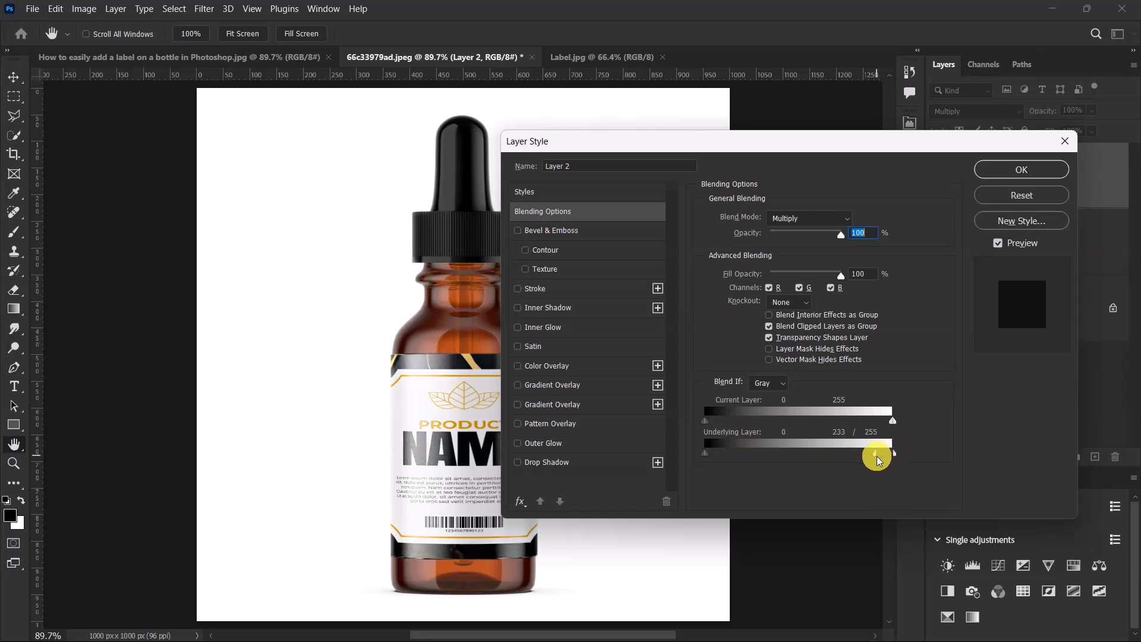
pyautogui.moveTo(893, 453); pyautogui.dragTo(877, 458)
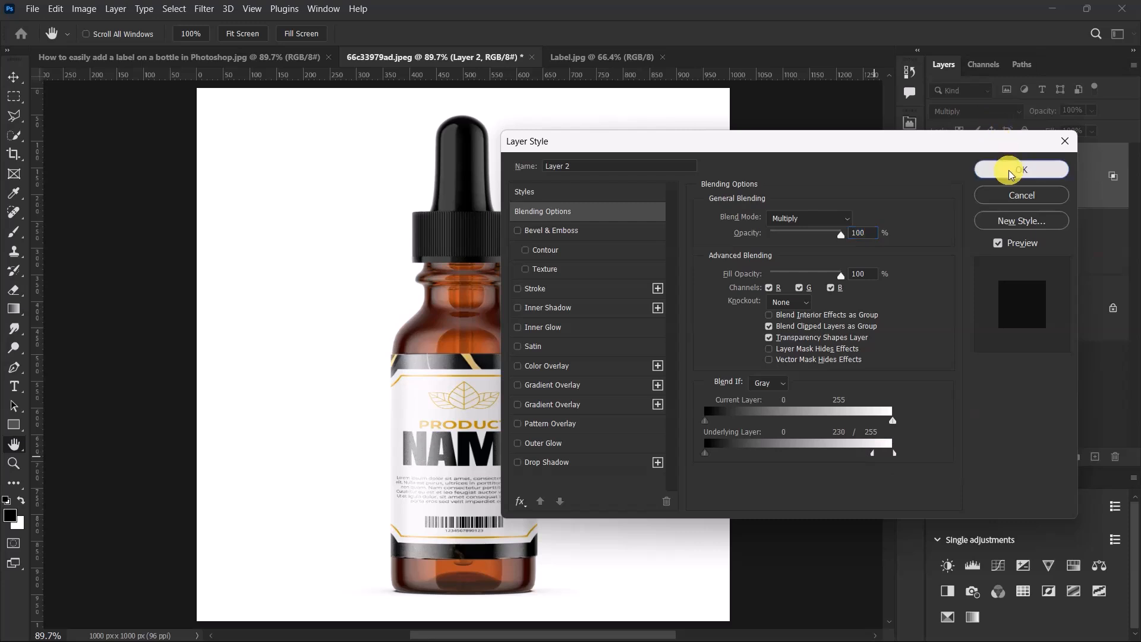
pyautogui.click(1020, 169)
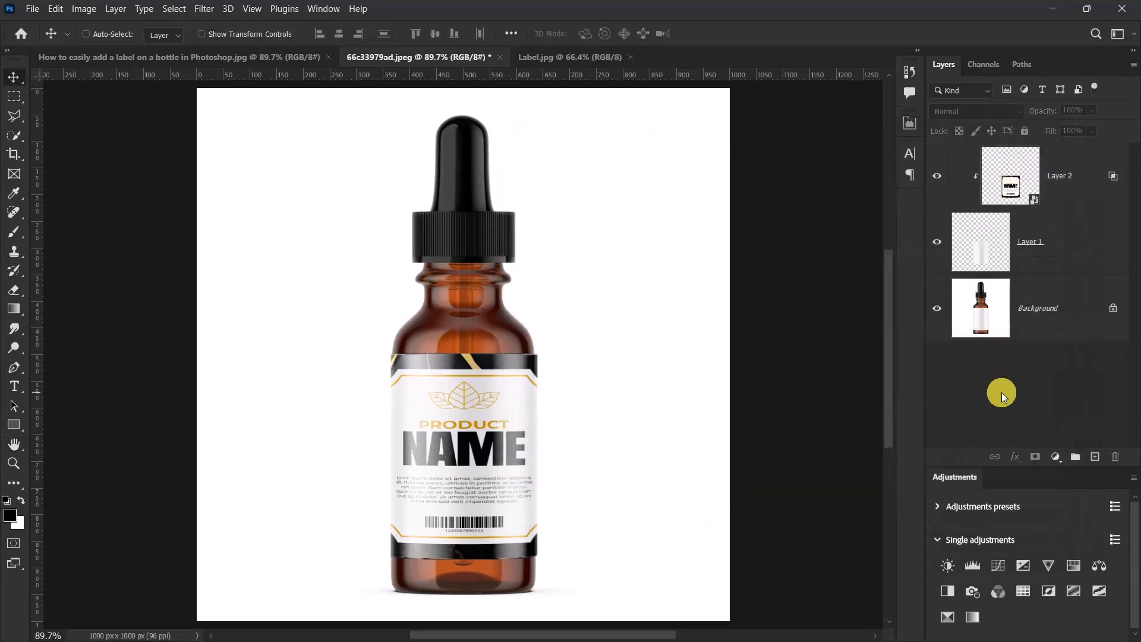